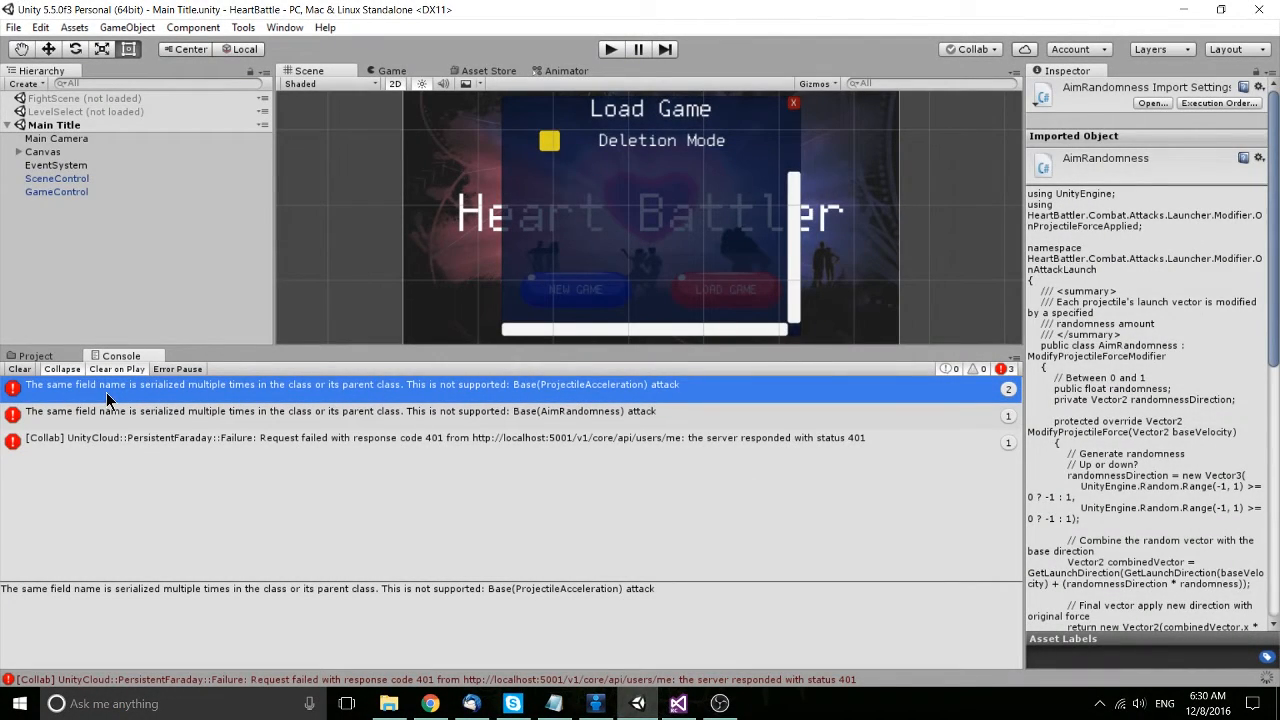
{"action": "mouse_move", "coordinate": [145, 395]}
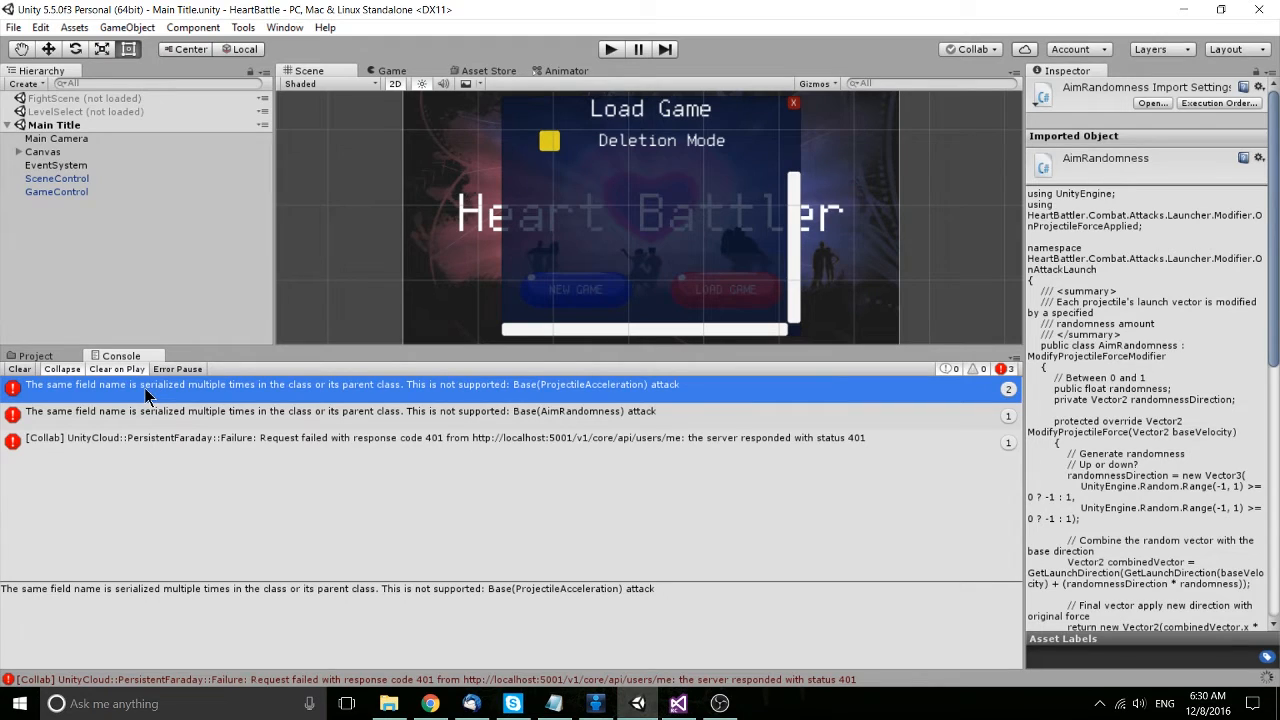
{"action": "mouse_move", "coordinate": [218, 398]}
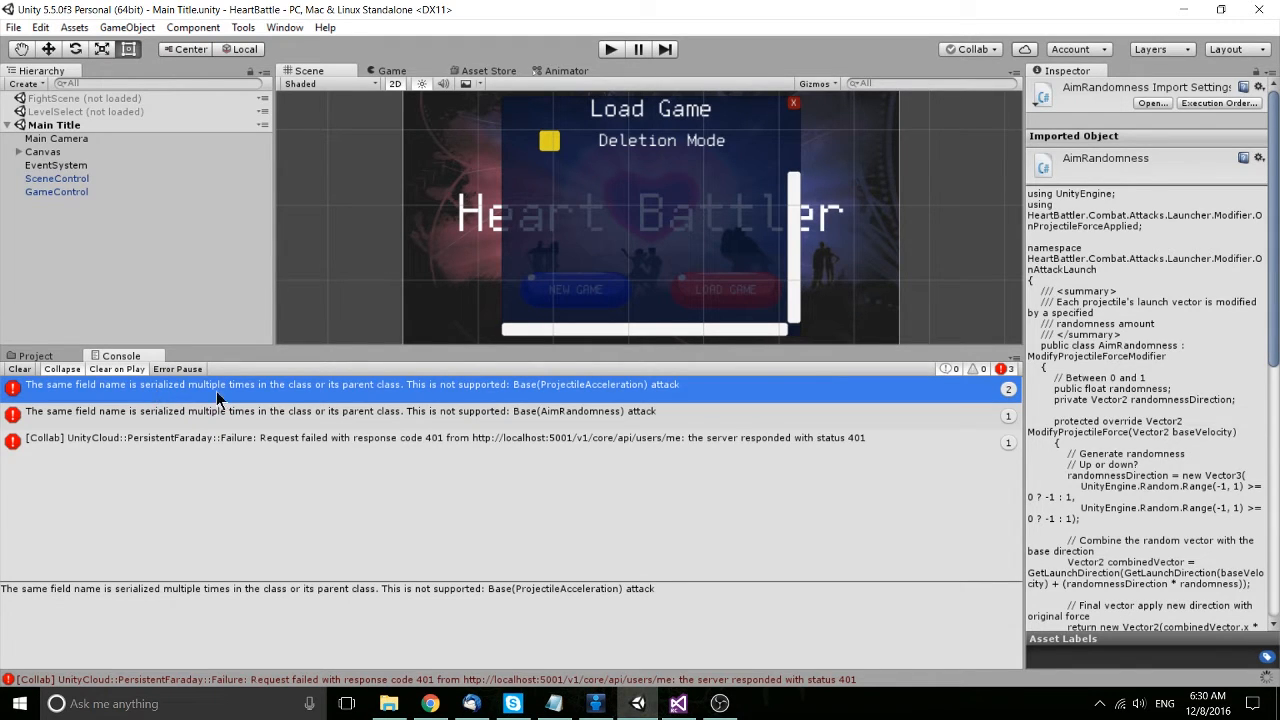
{"action": "mouse_move", "coordinate": [337, 396]}
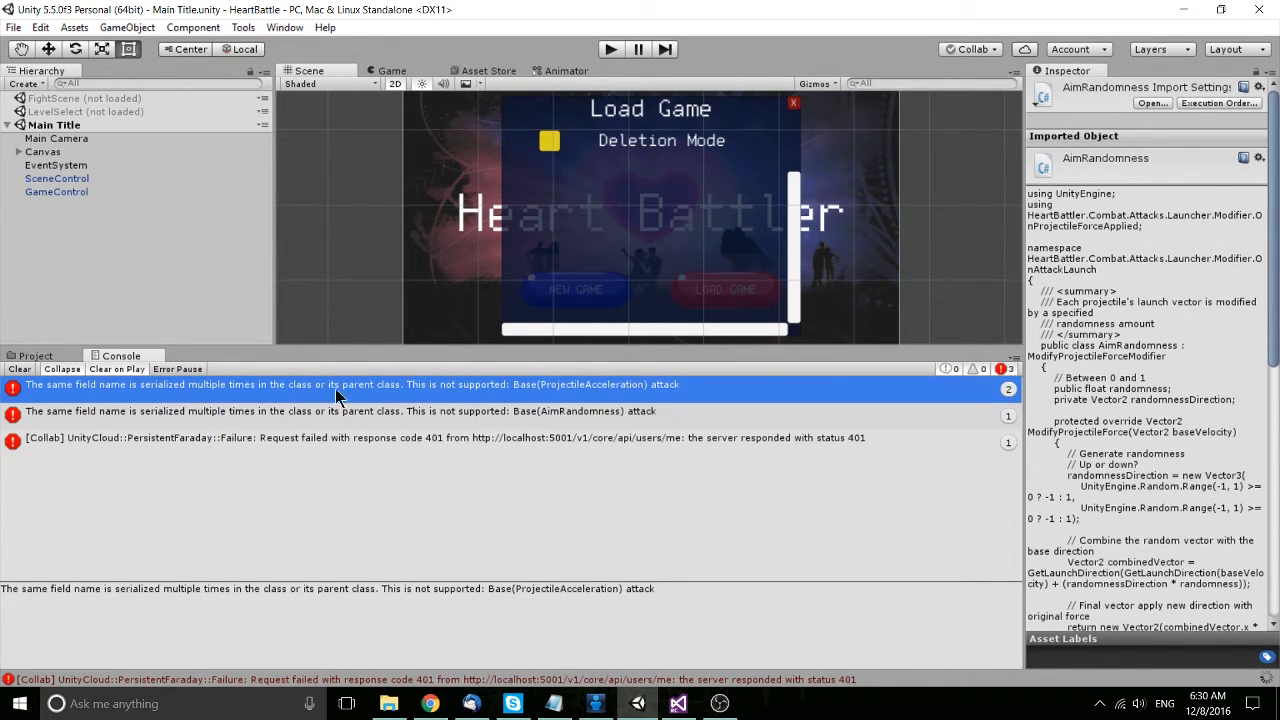
{"action": "mouse_move", "coordinate": [540, 391]}
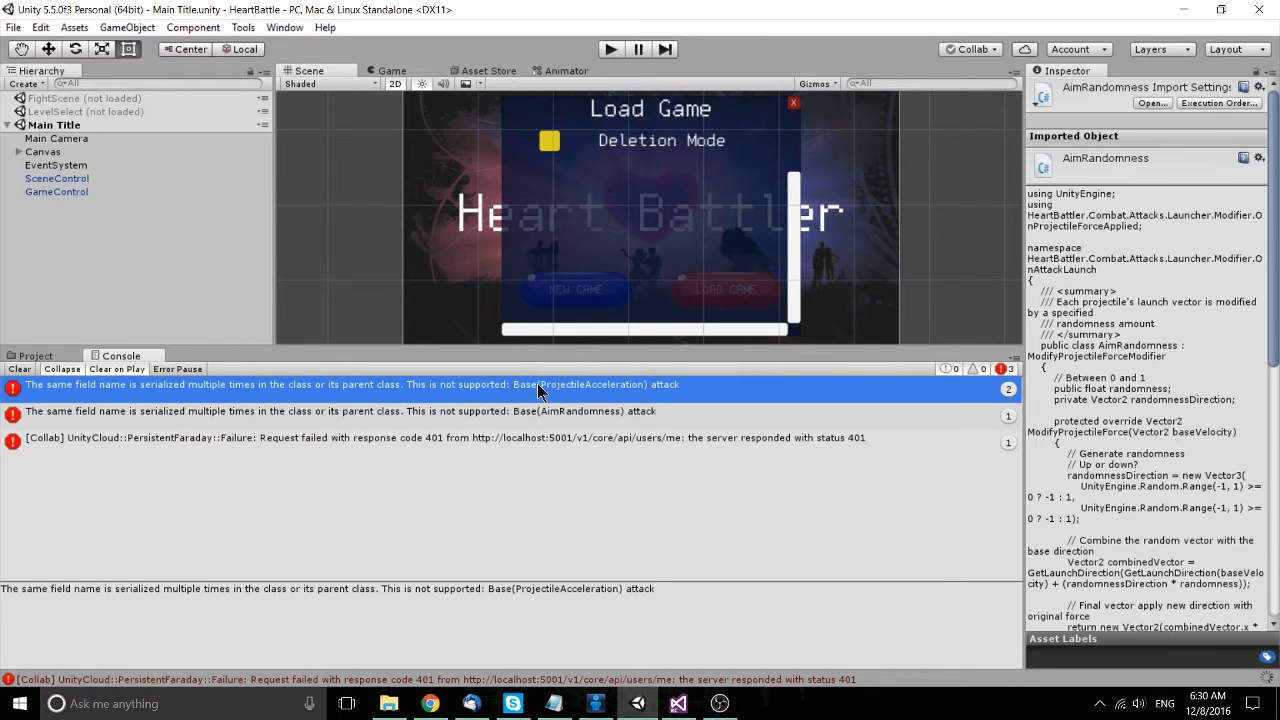
{"action": "mouse_move", "coordinate": [565, 401]}
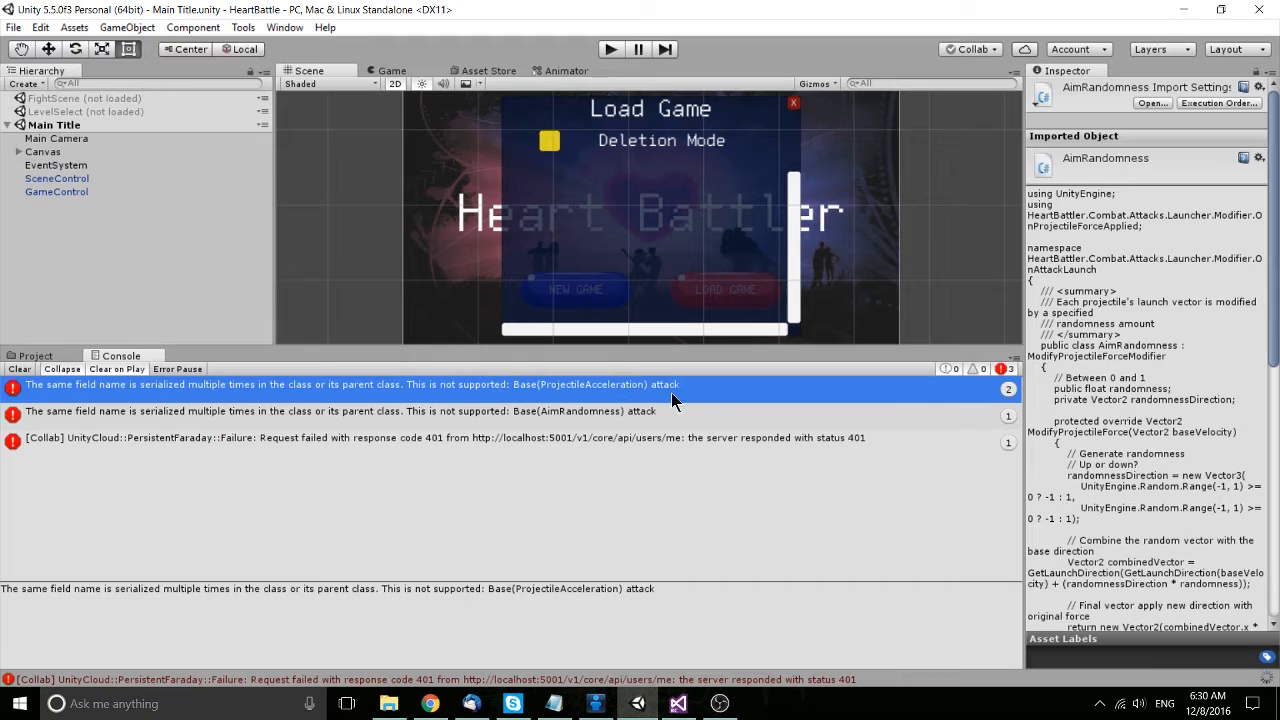
{"action": "mouse_move", "coordinate": [665, 400]}
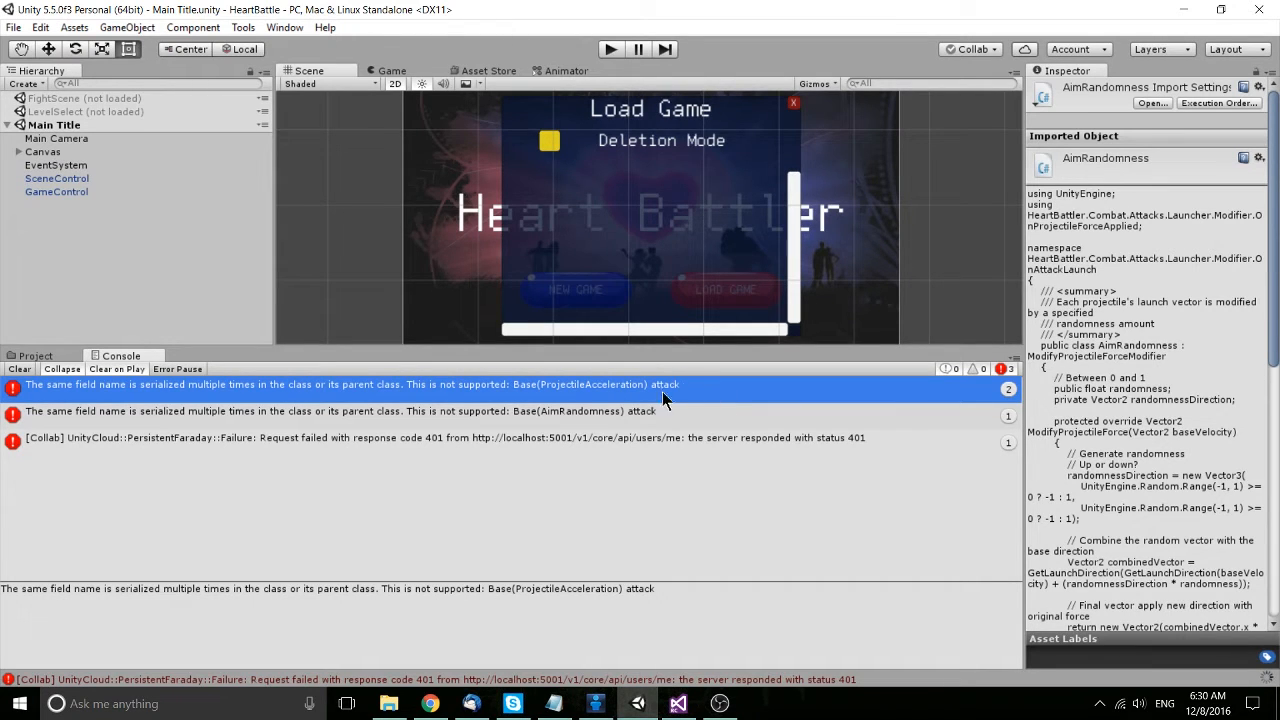
- Bring up ForceBasedAttackModifier.cs and select the 'attack' name on line 7
{"action": "left_click", "coordinate": [677, 703]}
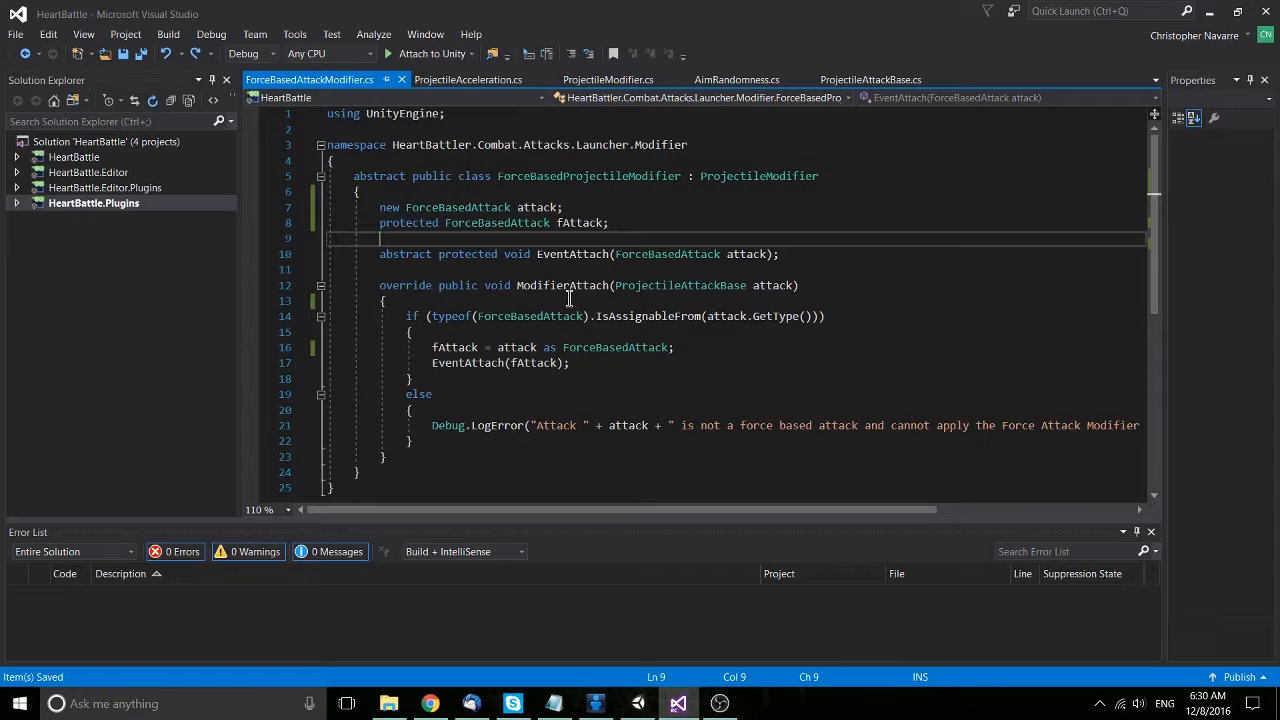
{"action": "mouse_move", "coordinate": [639, 210]}
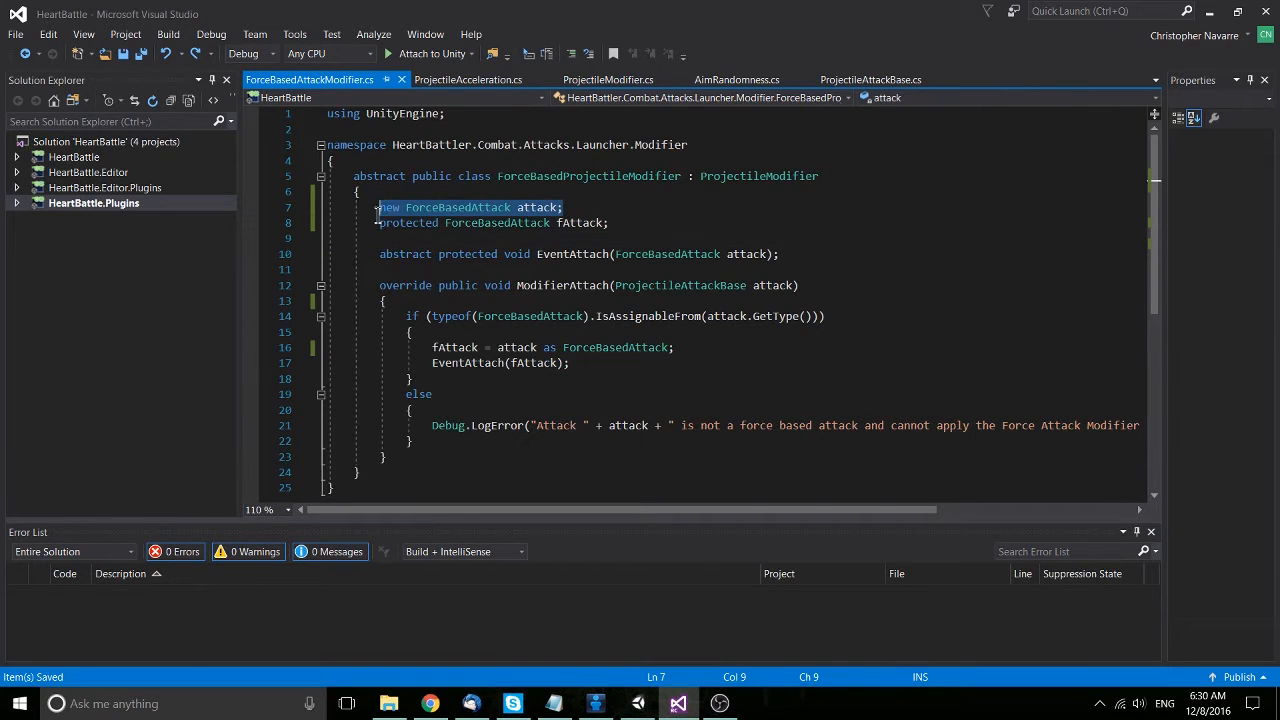
{"action": "left_click", "coordinate": [462, 207]}
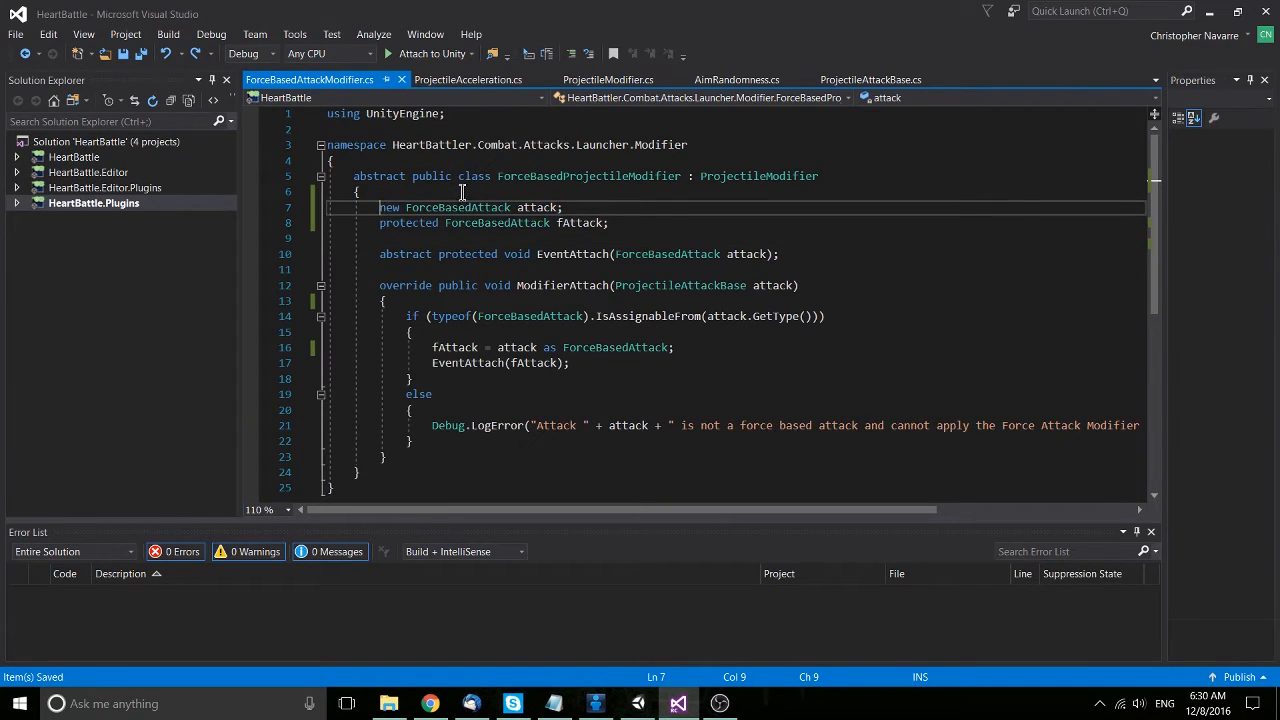
{"action": "double_click", "coordinate": [538, 207]}
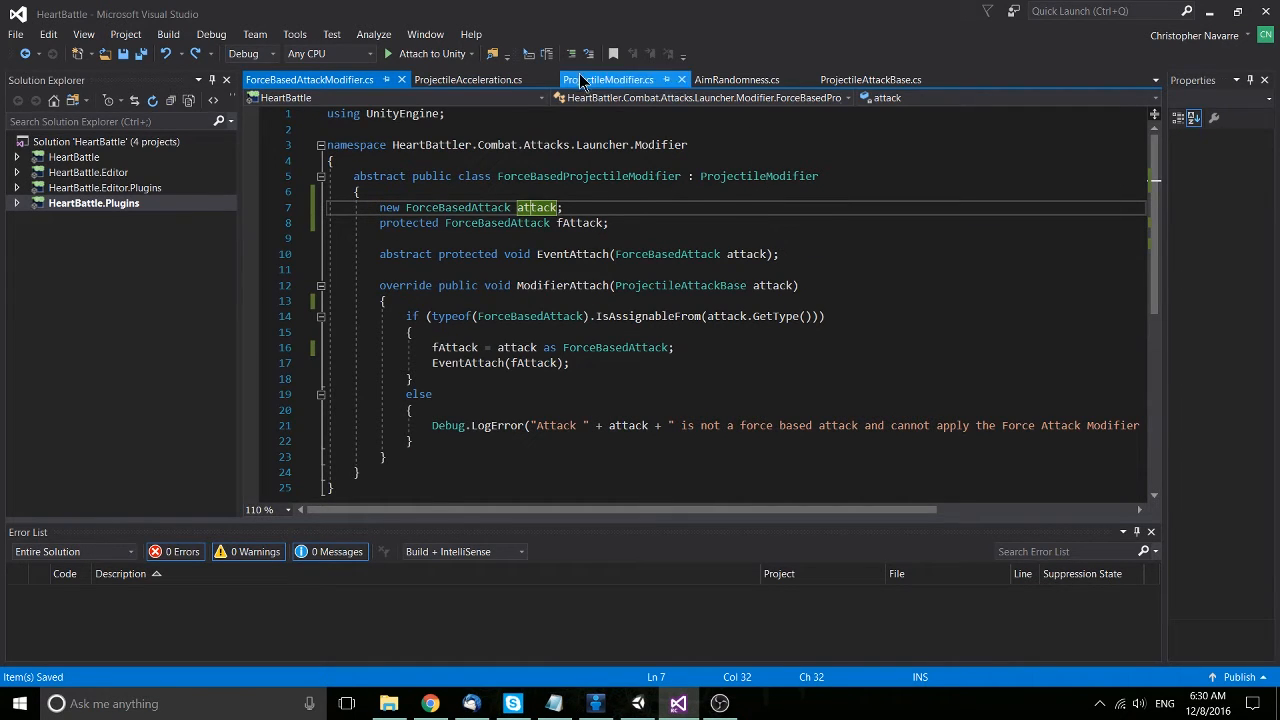
{"action": "left_click", "coordinate": [608, 79]}
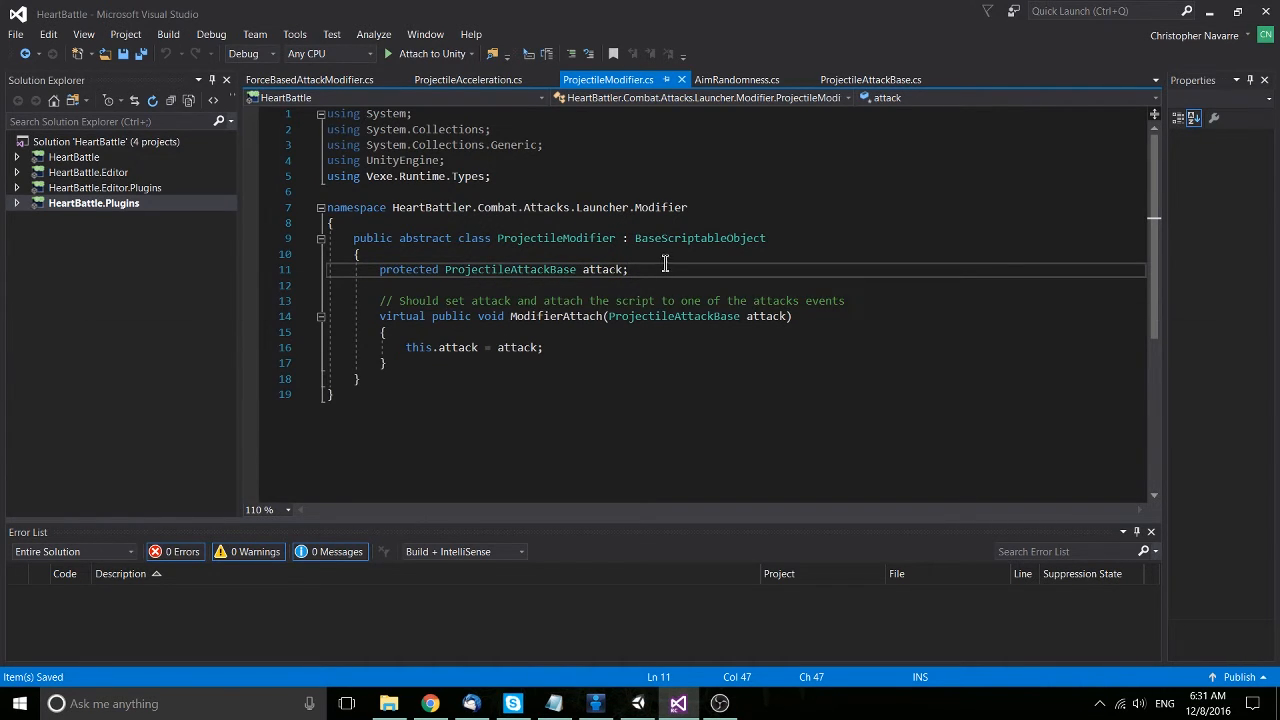
{"action": "left_click", "coordinate": [310, 79]}
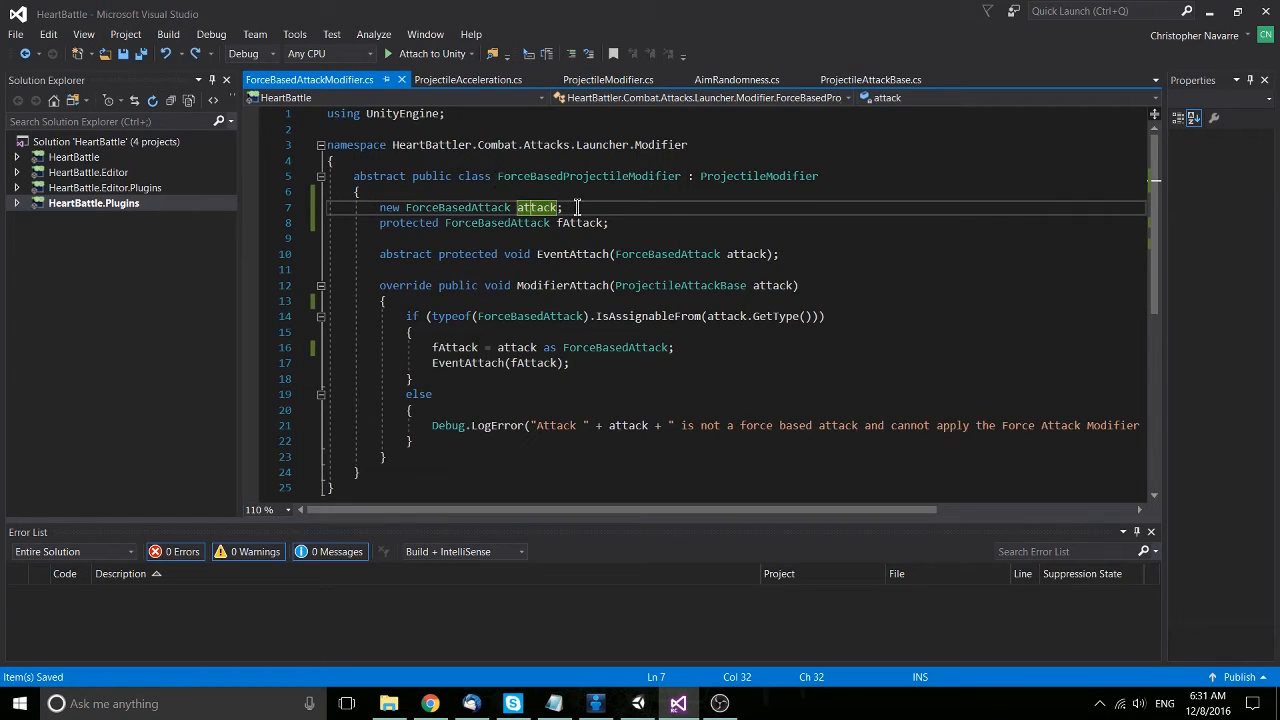
{"action": "left_click", "coordinate": [470, 207]}
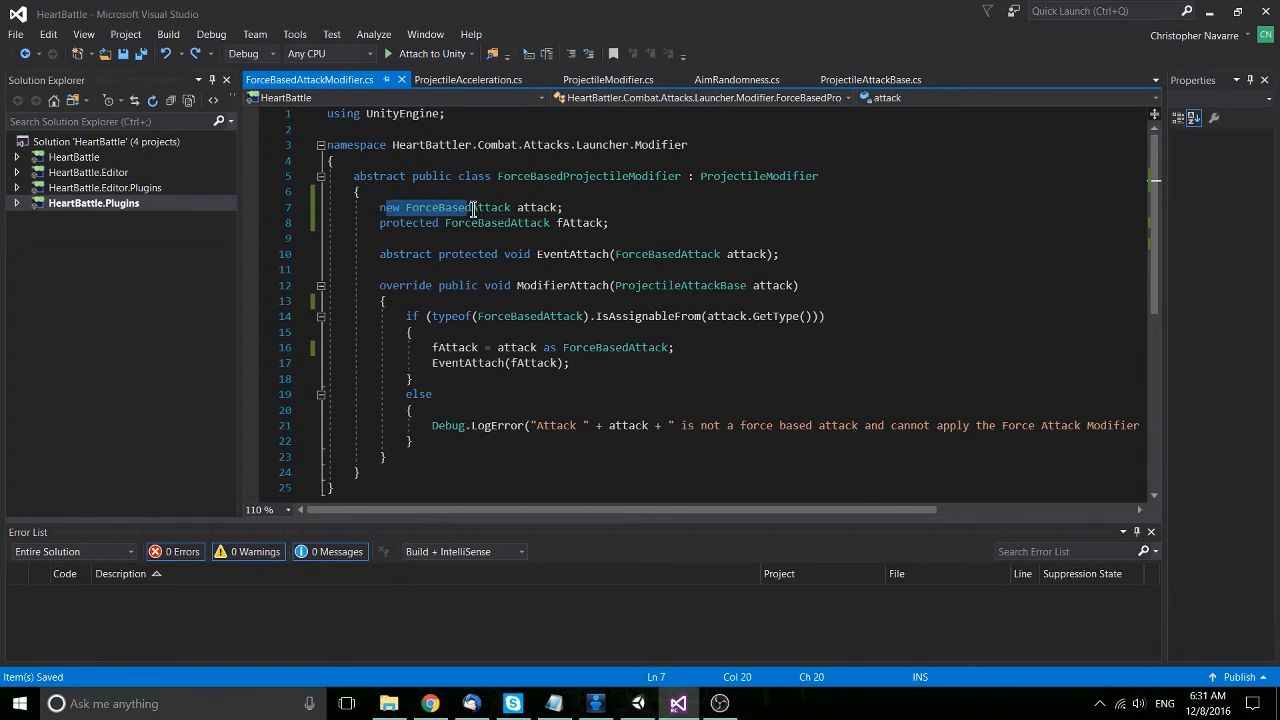
{"action": "double_click", "coordinate": [537, 207]}
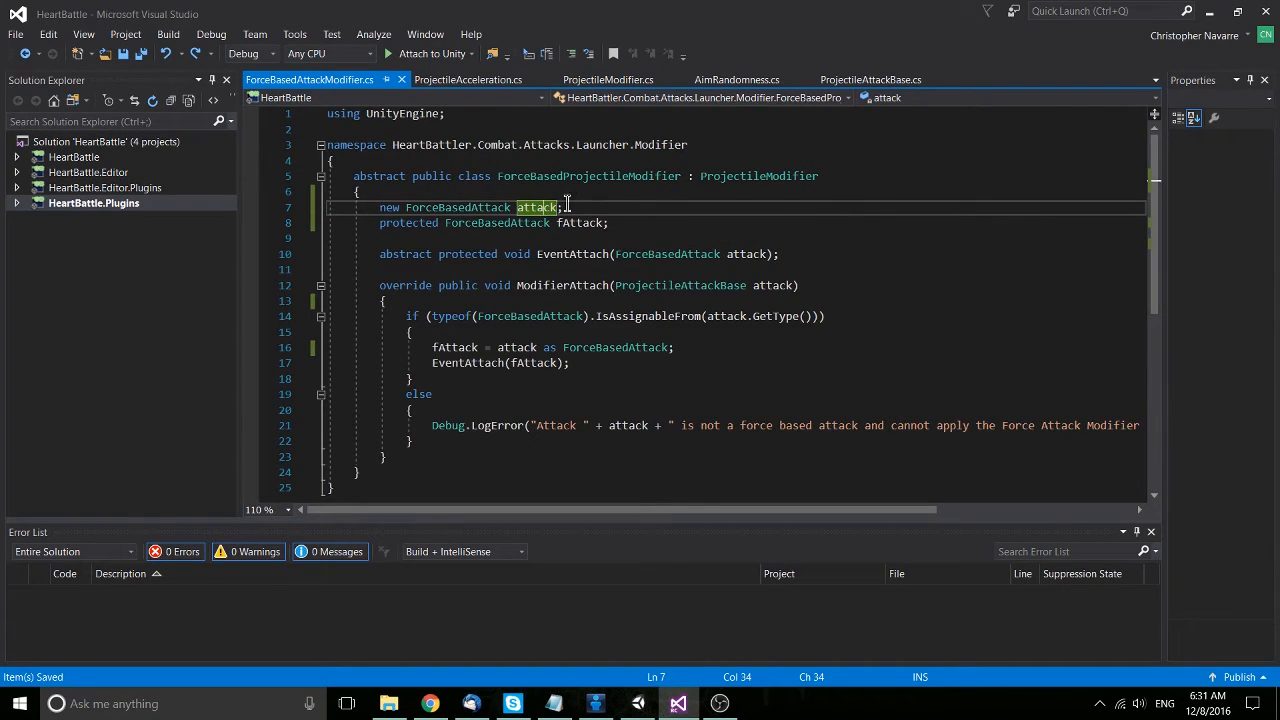
{"action": "mouse_move", "coordinate": [631, 211]}
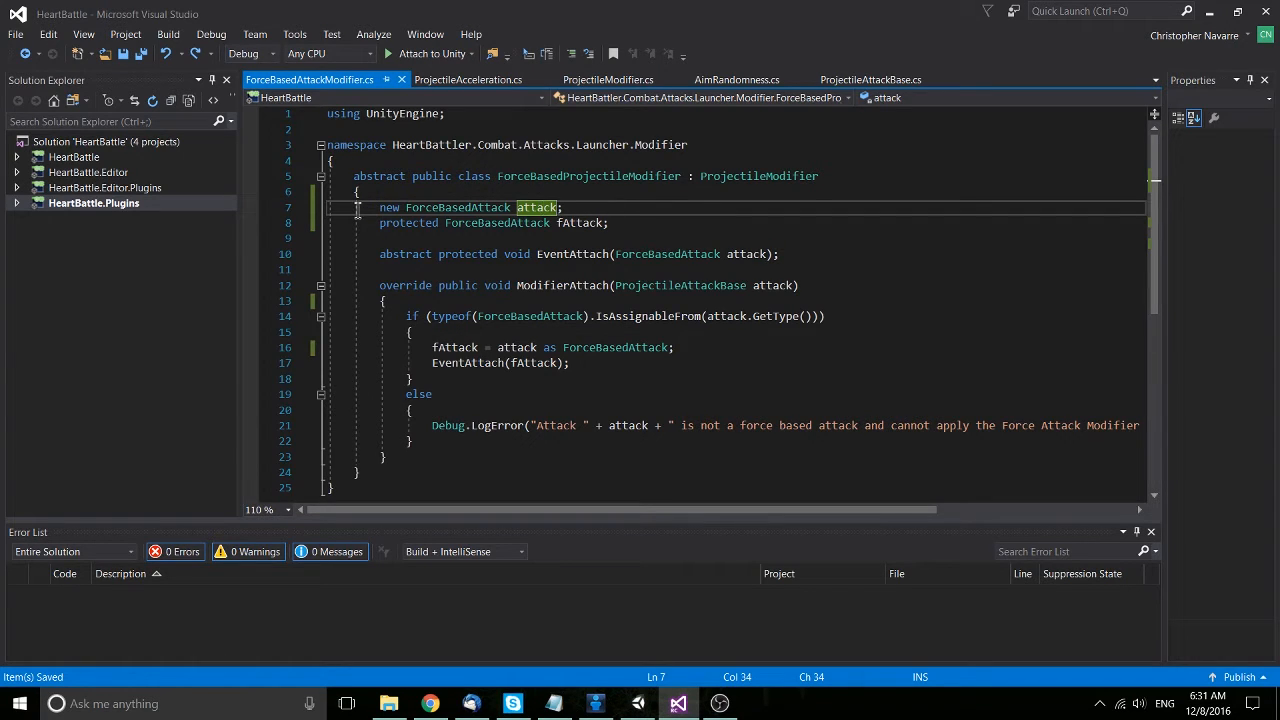
{"action": "left_click", "coordinate": [572, 207]}
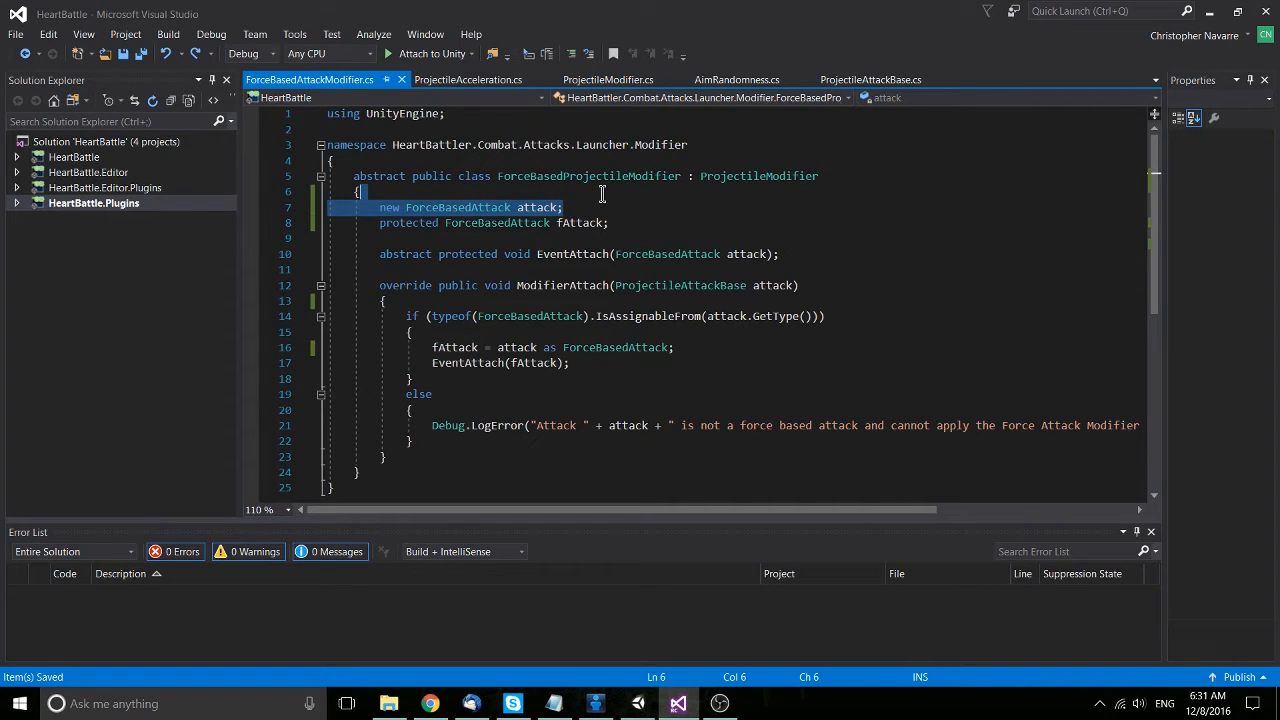
- Delete line 7, 'new ForceBasedAttack attack;'
{"action": "key", "text": "Delete"}
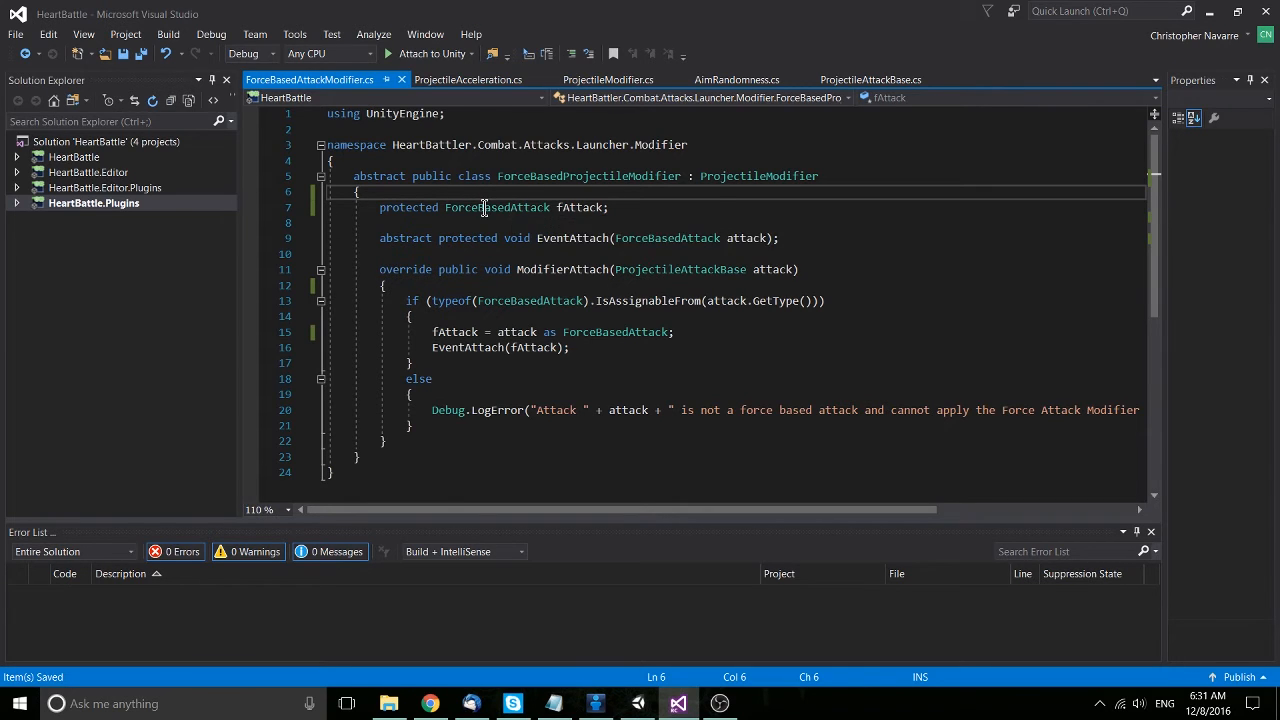
{"action": "mouse_move", "coordinate": [520, 207]}
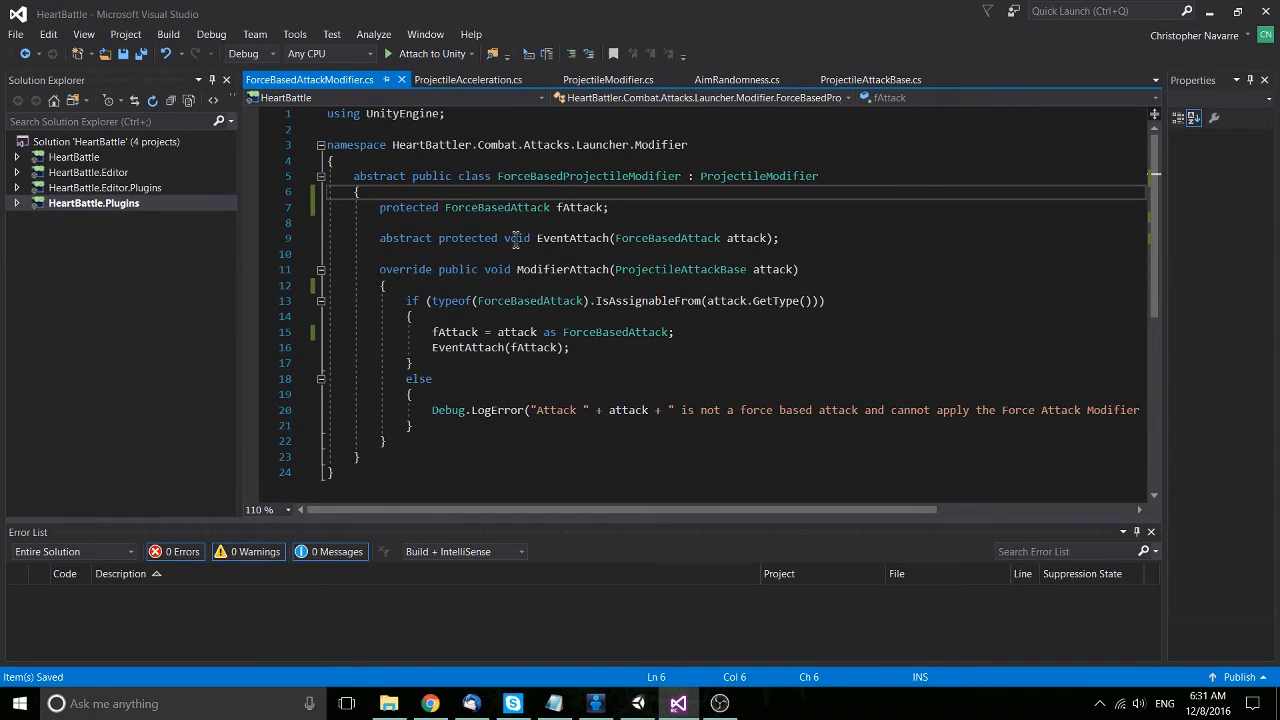
{"action": "mouse_move", "coordinate": [548, 207]}
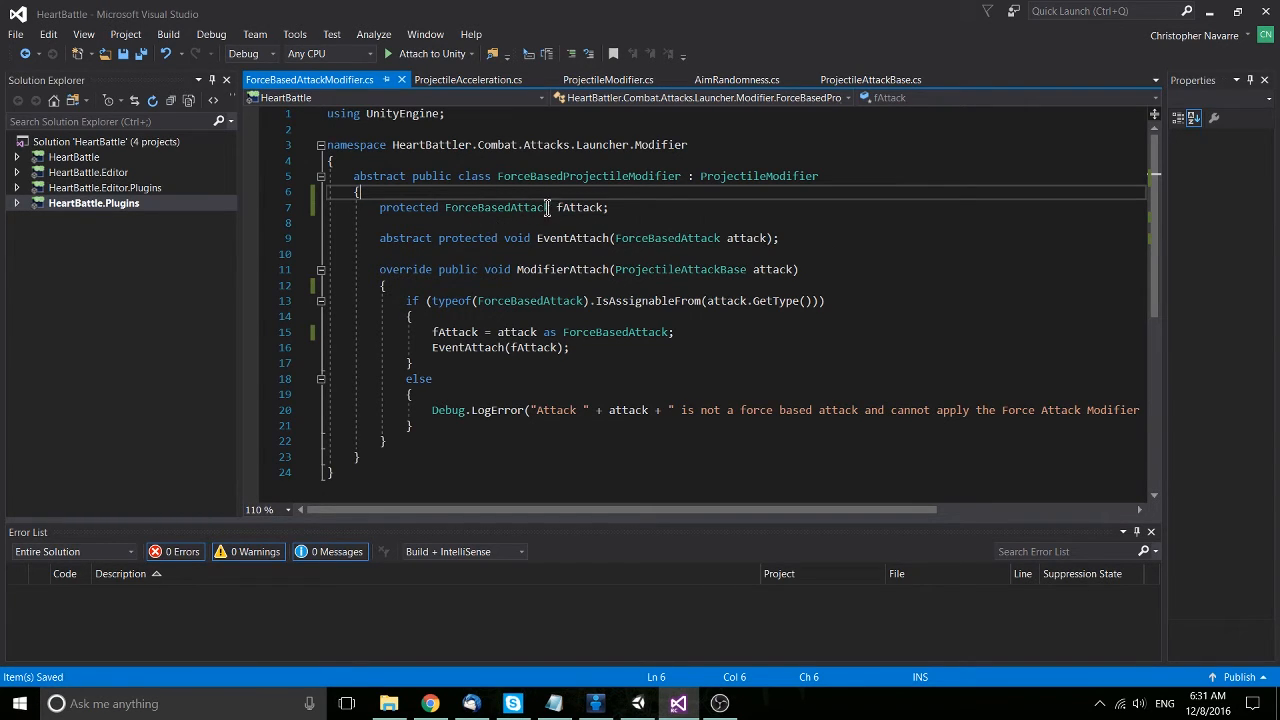
{"action": "mouse_move", "coordinate": [580, 207]}
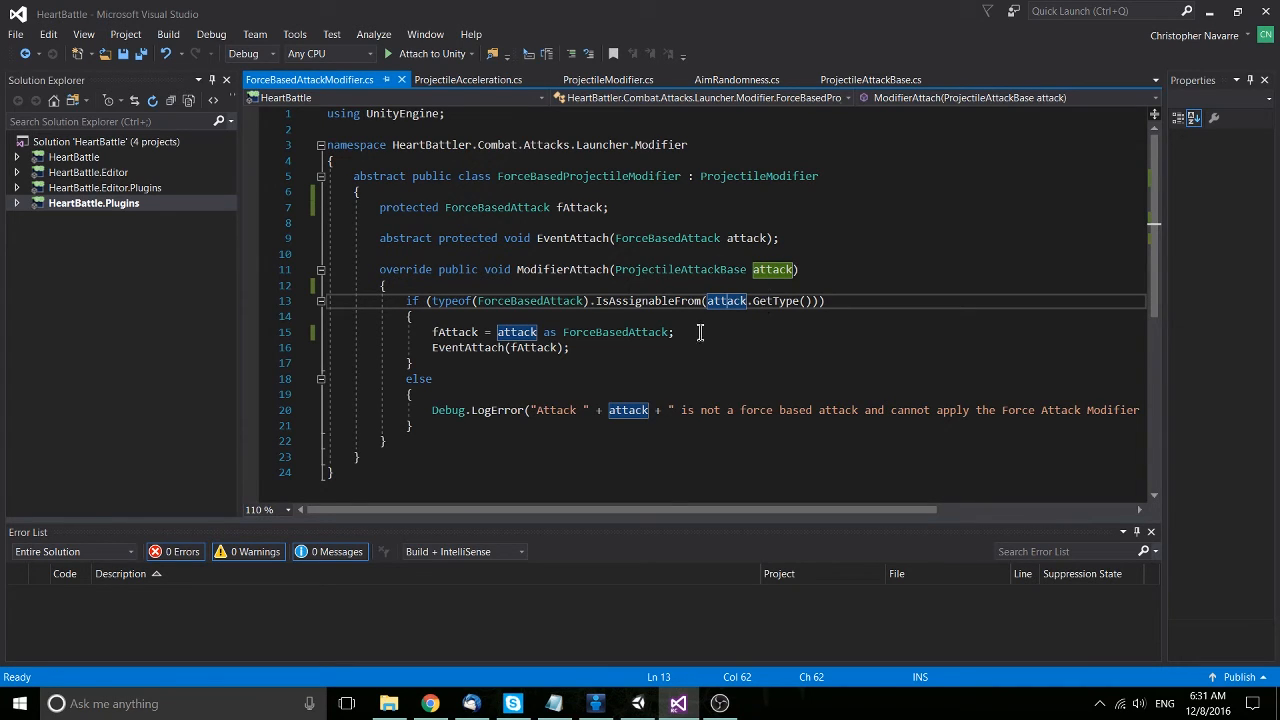
{"action": "mouse_move", "coordinate": [400, 322]}
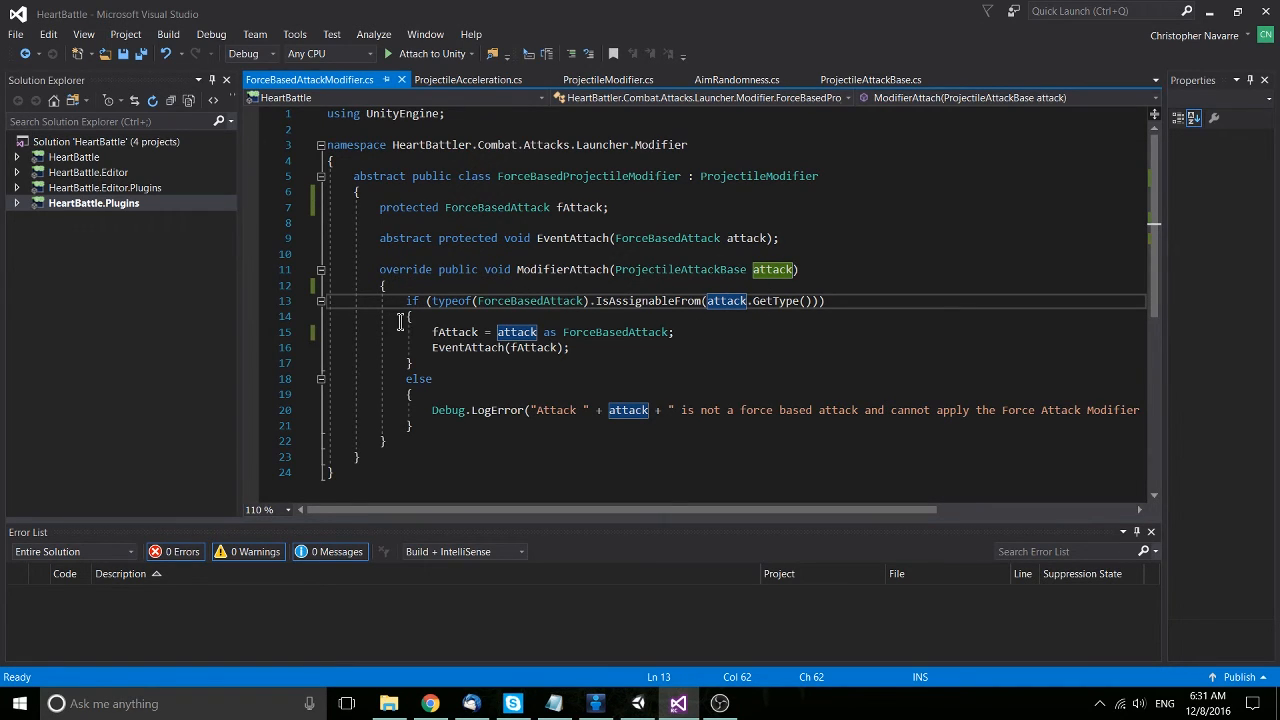
- Temporarily retype 'new ForceBasedAttack attack;' near the fAttack cast to explain it, then return to the script
{"action": "left_click", "coordinate": [433, 332]}
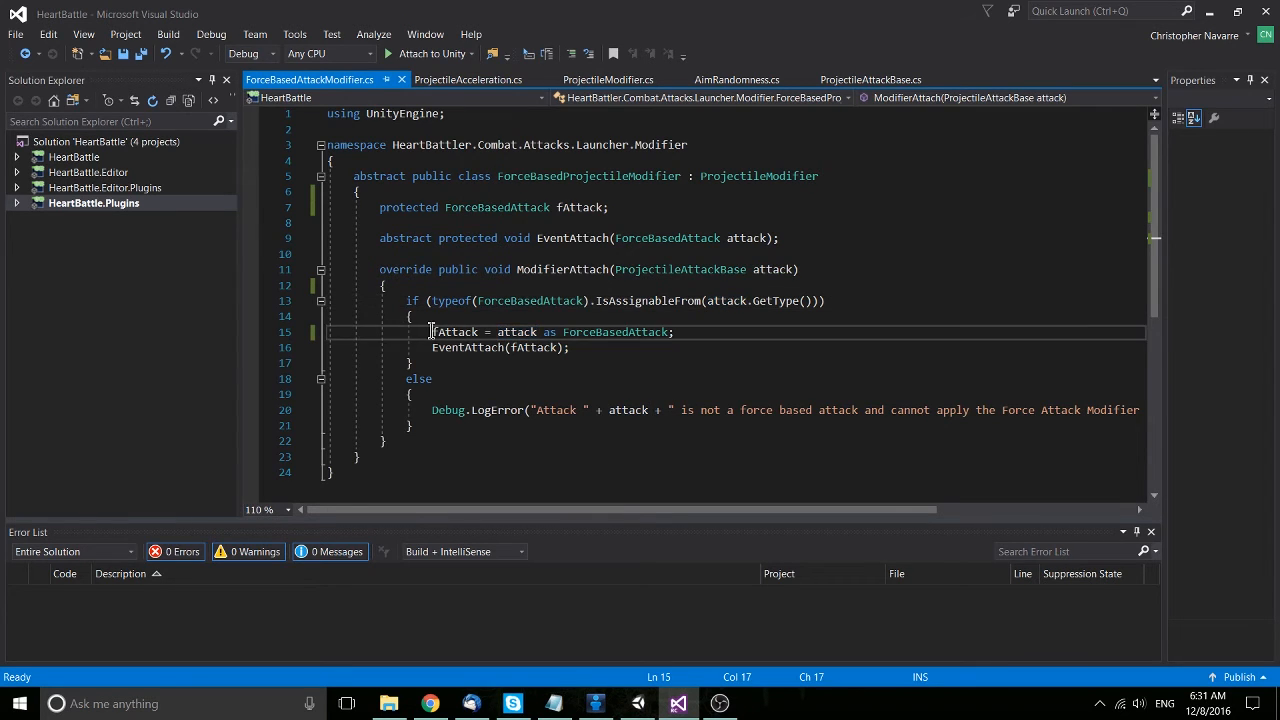
{"action": "left_click", "coordinate": [580, 207]}
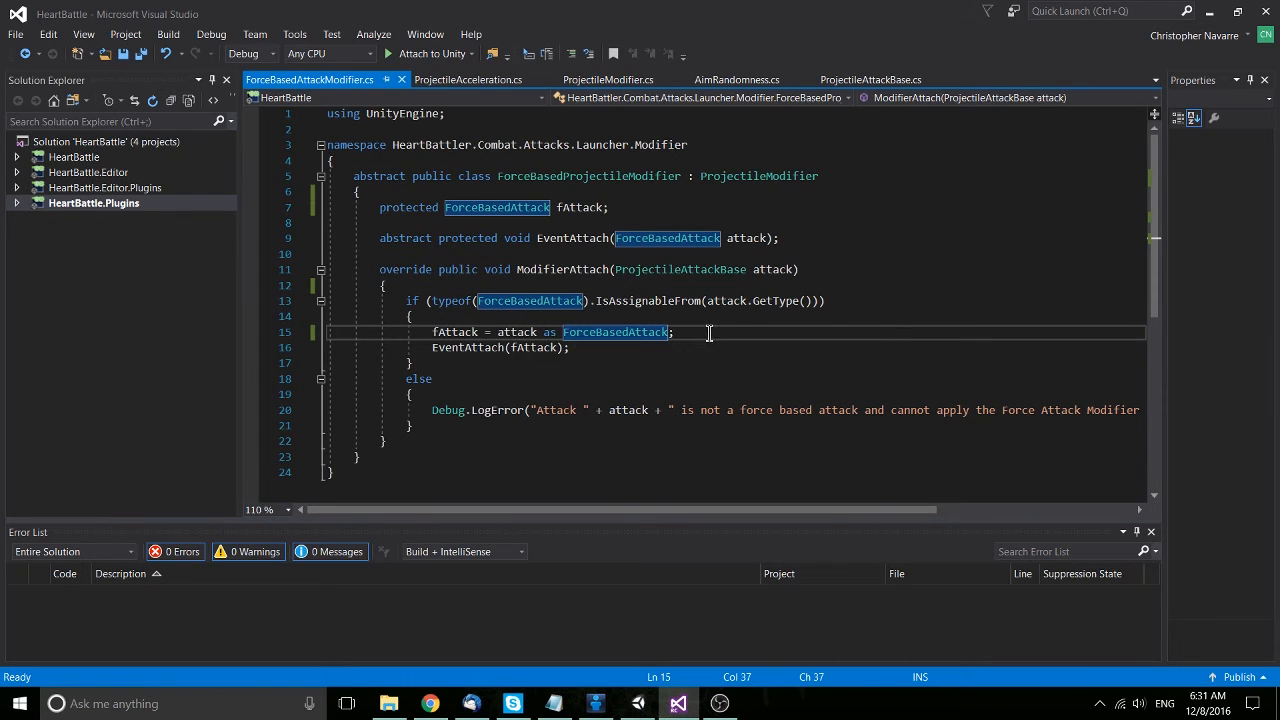
{"action": "double_click", "coordinate": [455, 332]}
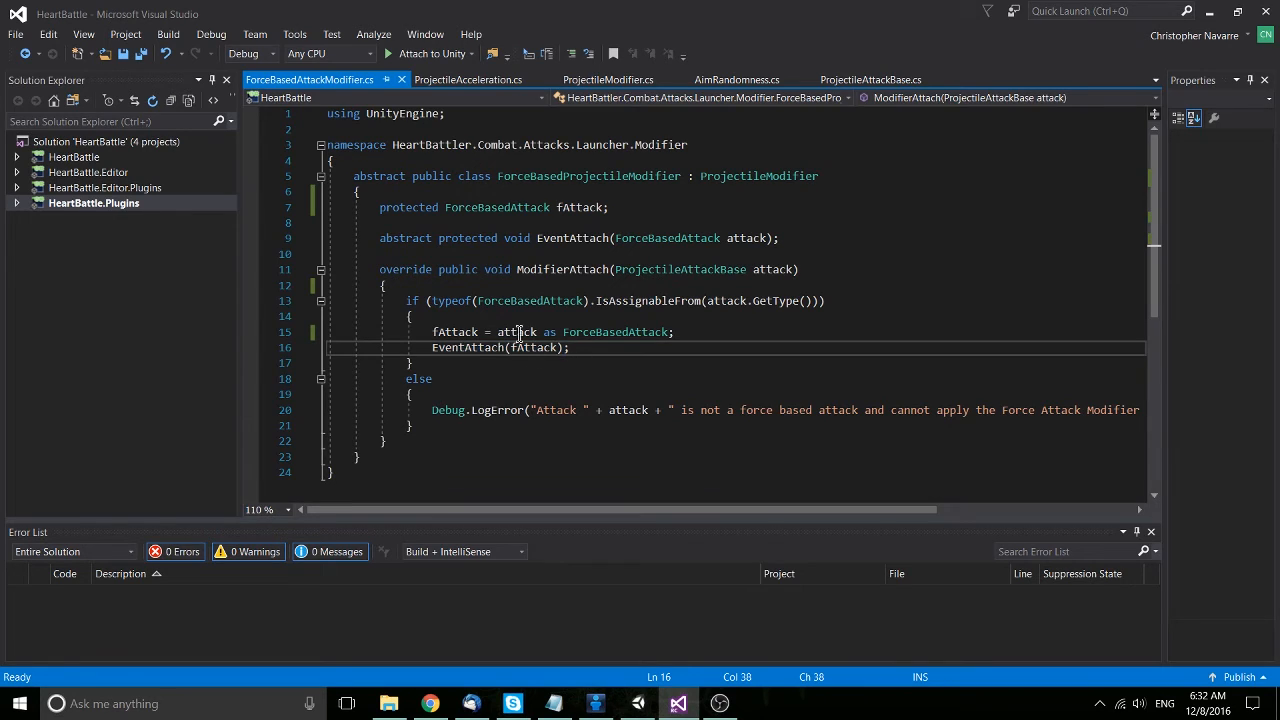
{"action": "mouse_move", "coordinate": [596, 360]}
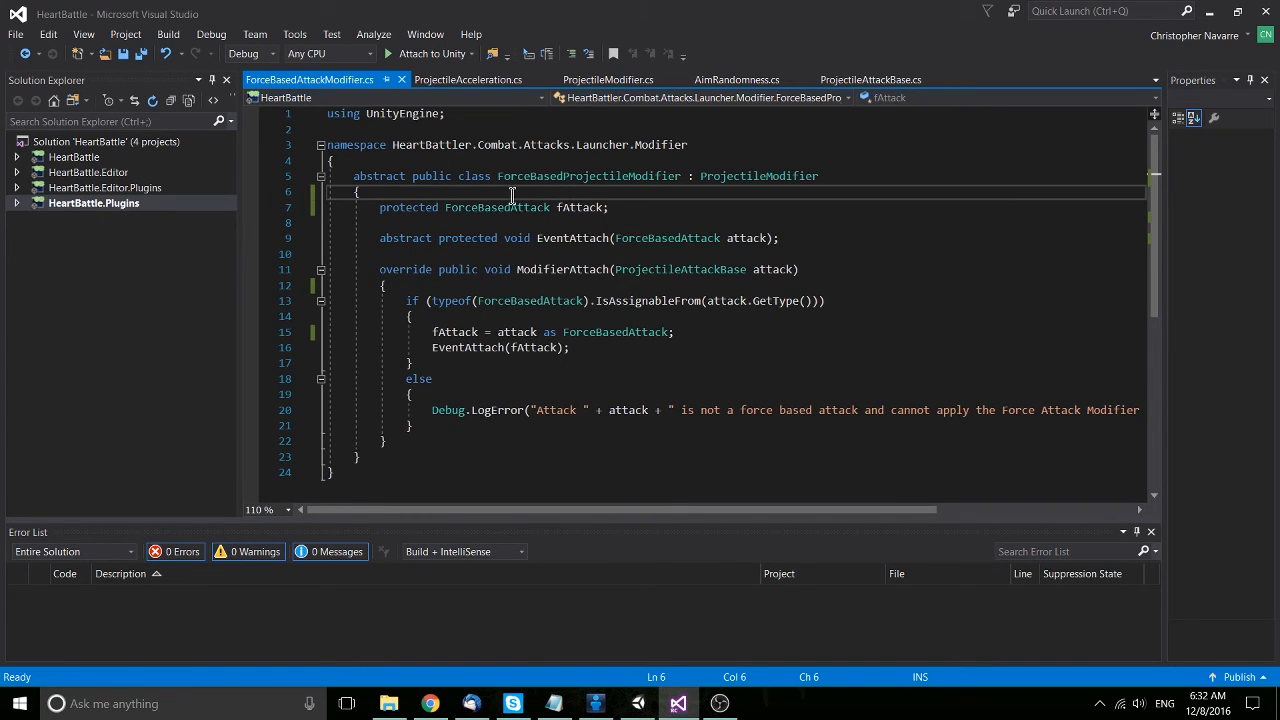
{"action": "mouse_move", "coordinate": [486, 196]}
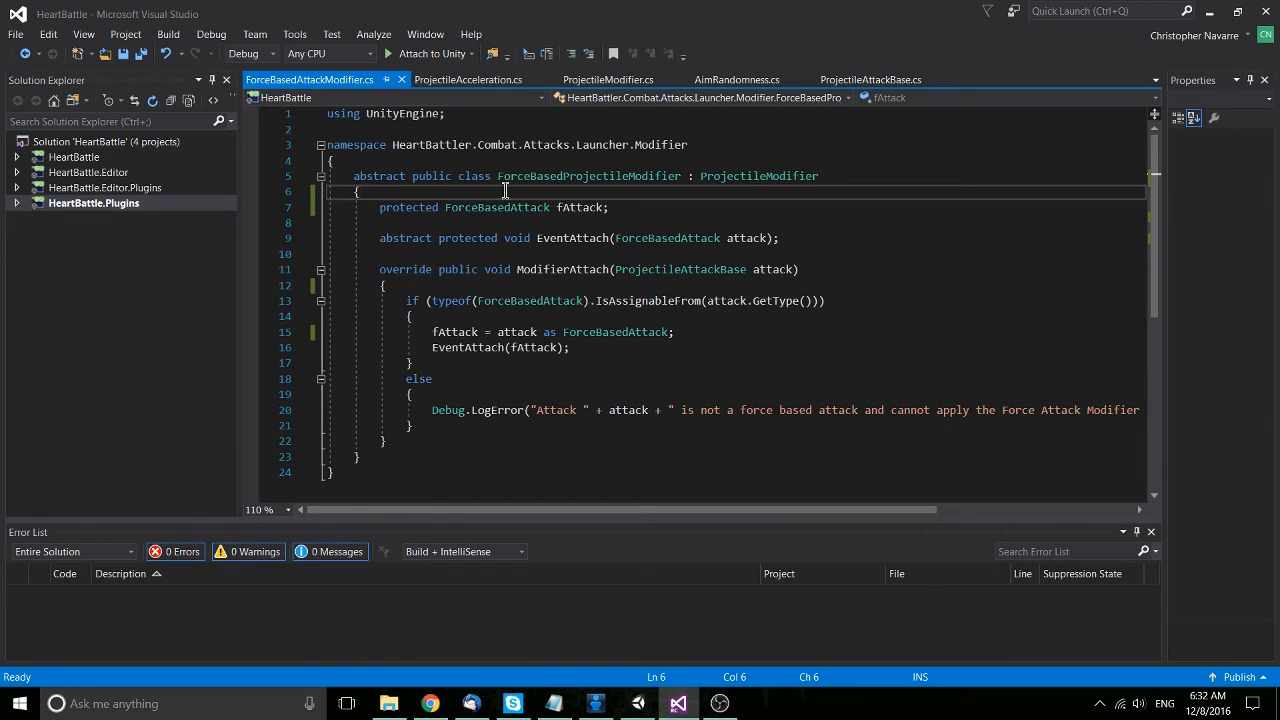
{"action": "mouse_move", "coordinate": [550, 207]}
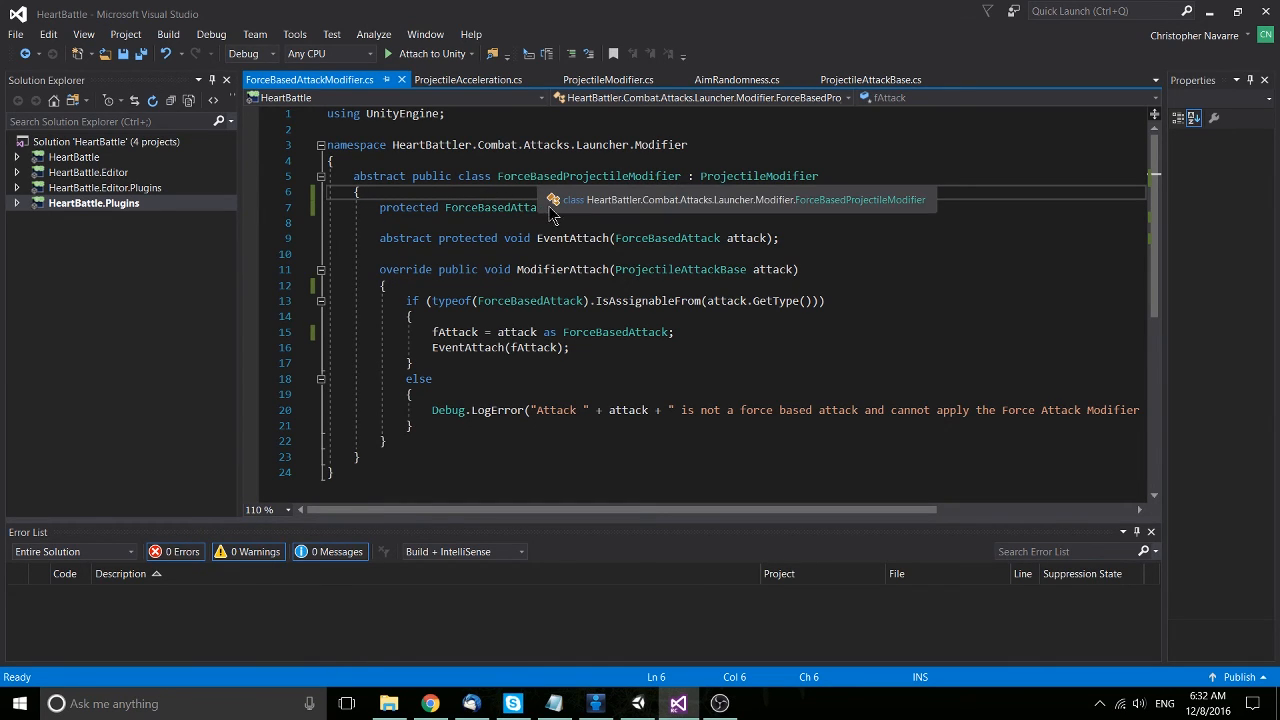
{"action": "type", "text": "new ForceBasedAttack attack;"}
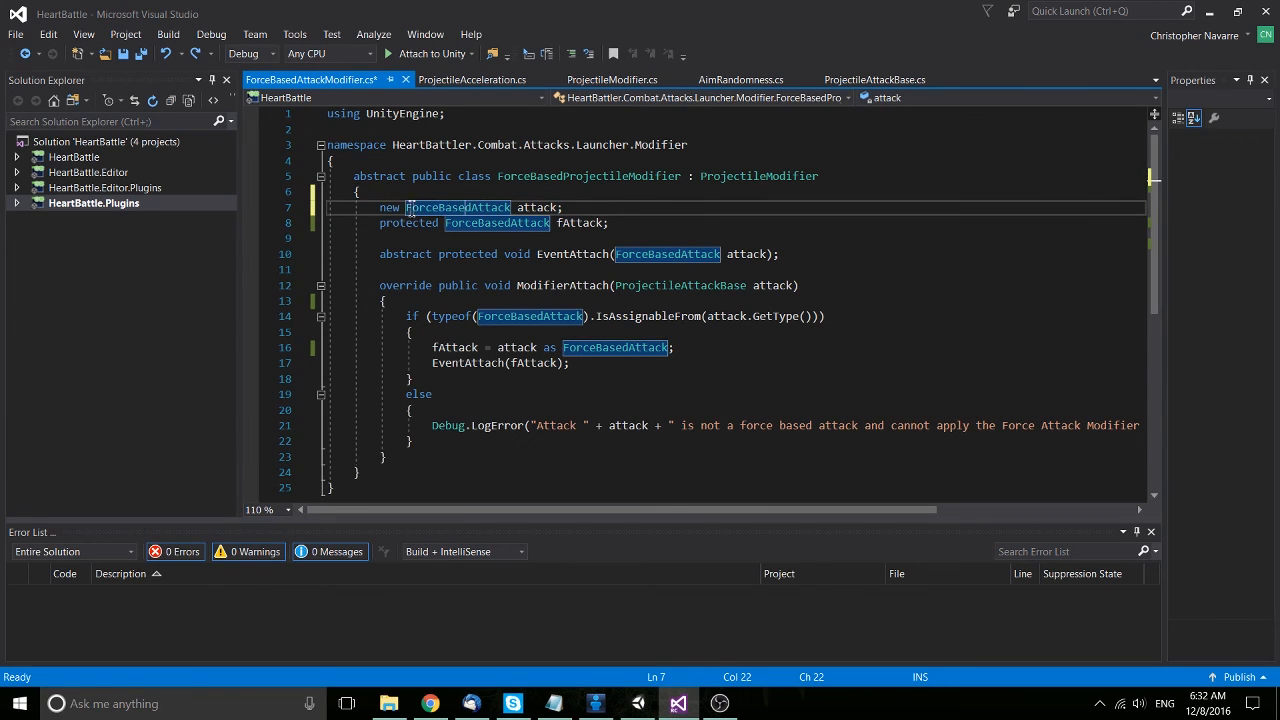
{"action": "mouse_move", "coordinate": [738, 210]}
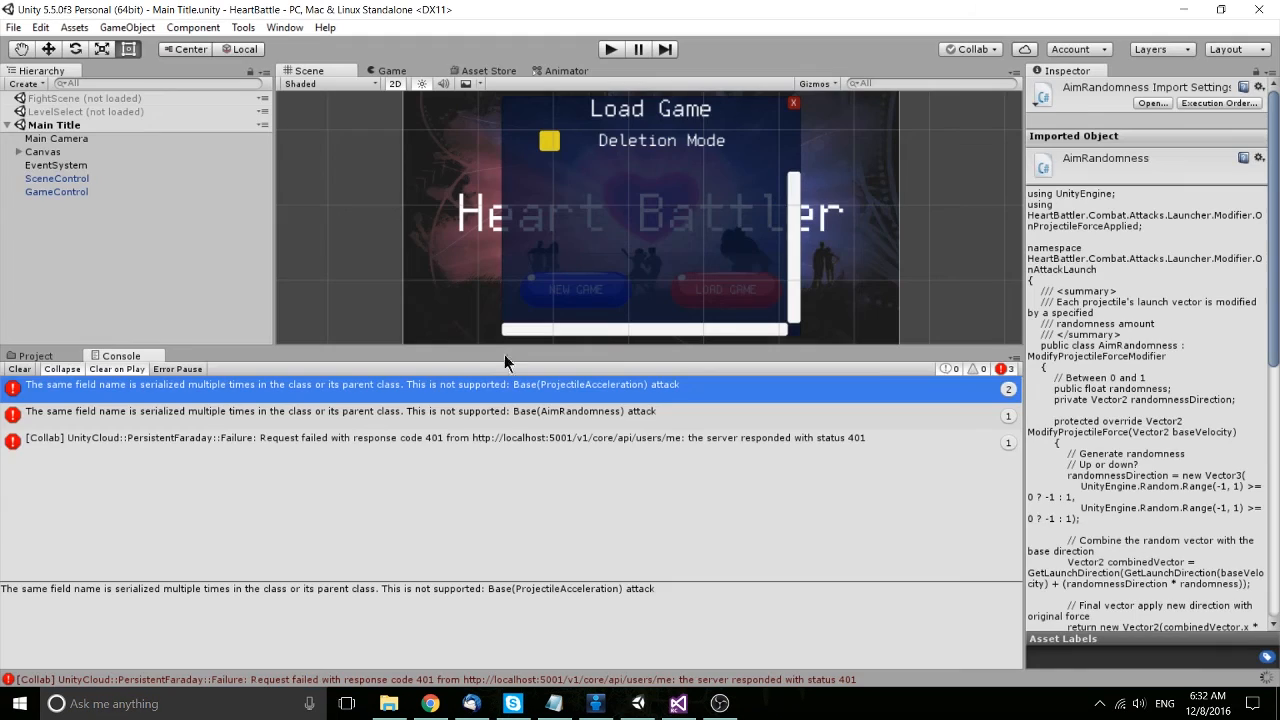
{"action": "left_click", "coordinate": [678, 703]}
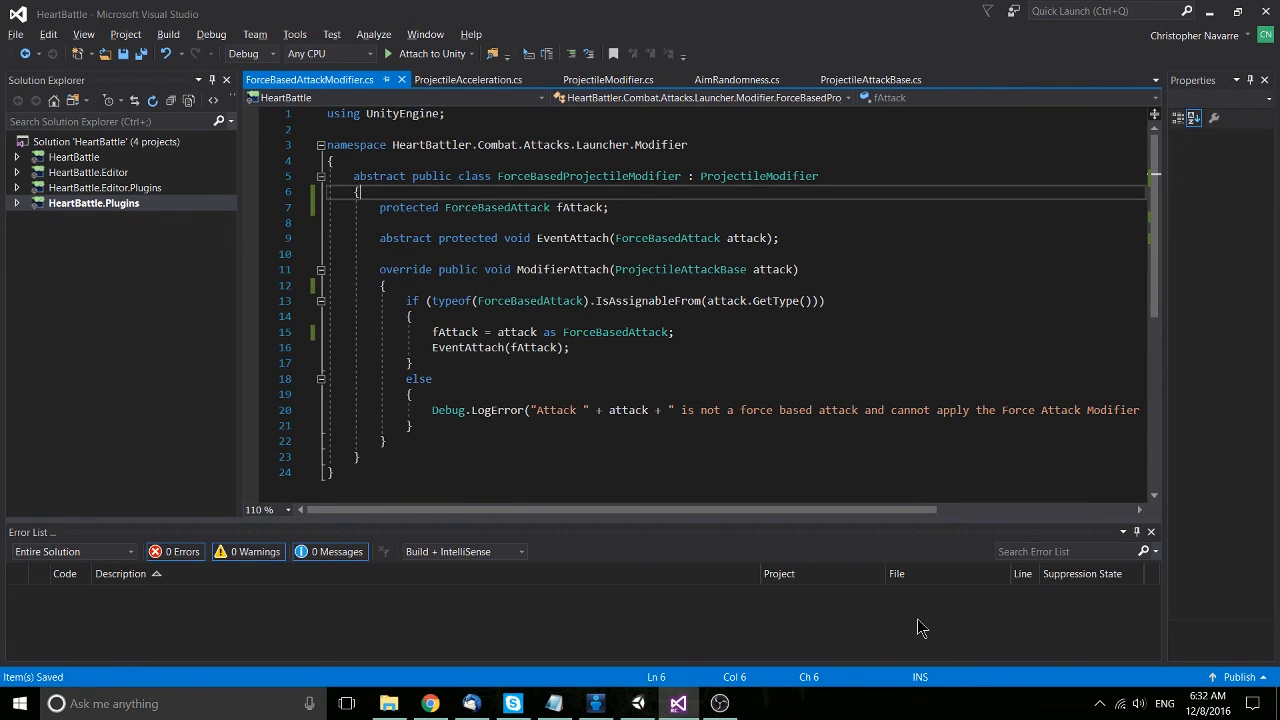
{"action": "mouse_move", "coordinate": [935, 615]}
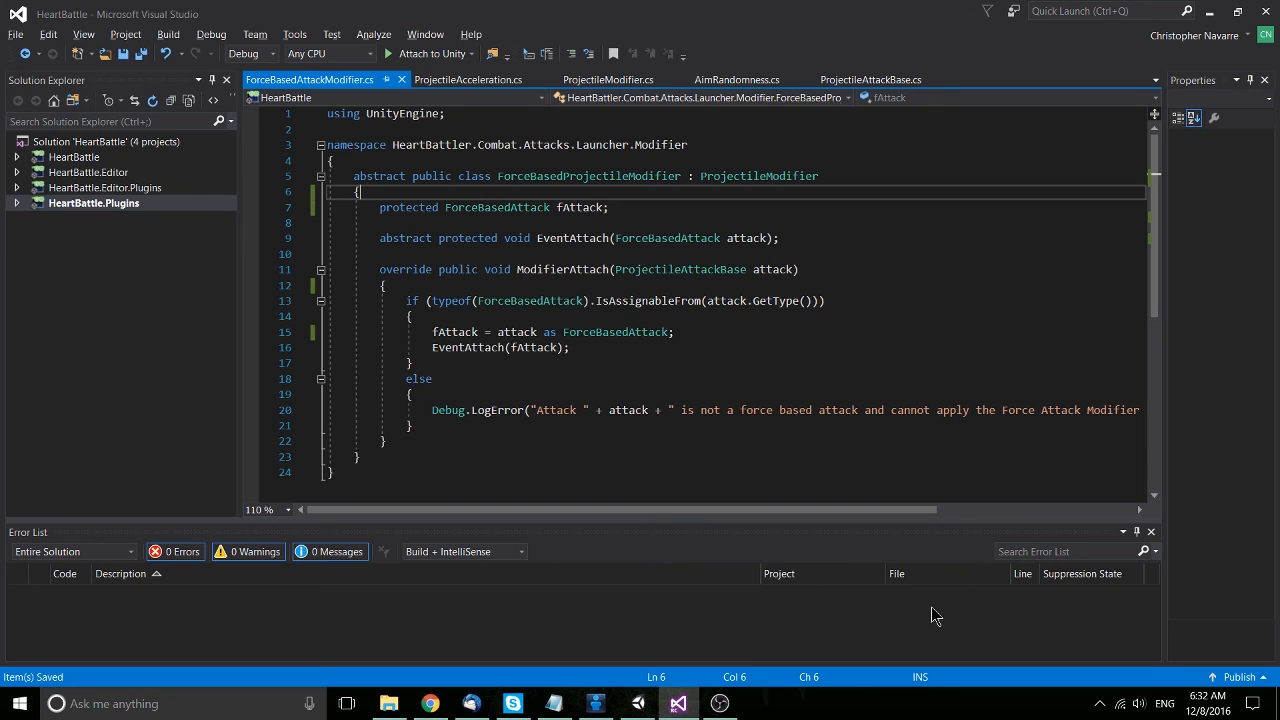